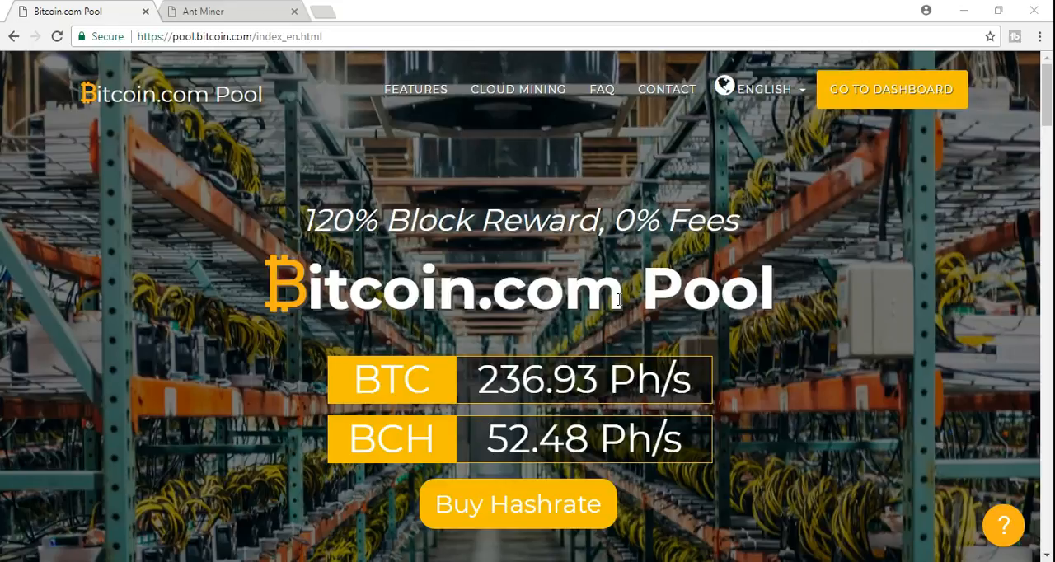
{"action": "mouse_move", "coordinate": [866, 107]}
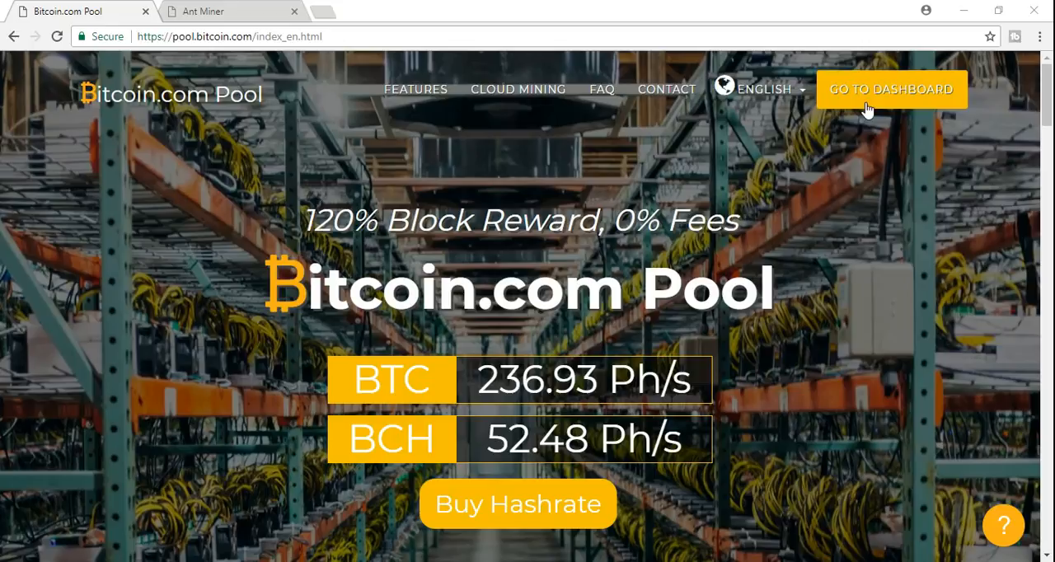
{"action": "mouse_move", "coordinate": [860, 115]}
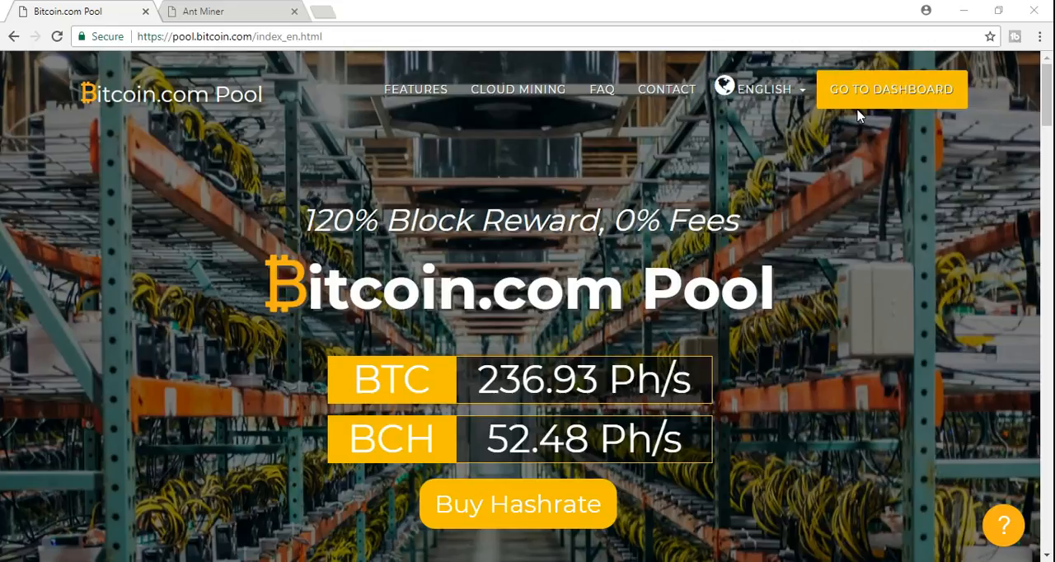
{"action": "mouse_move", "coordinate": [683, 357]}
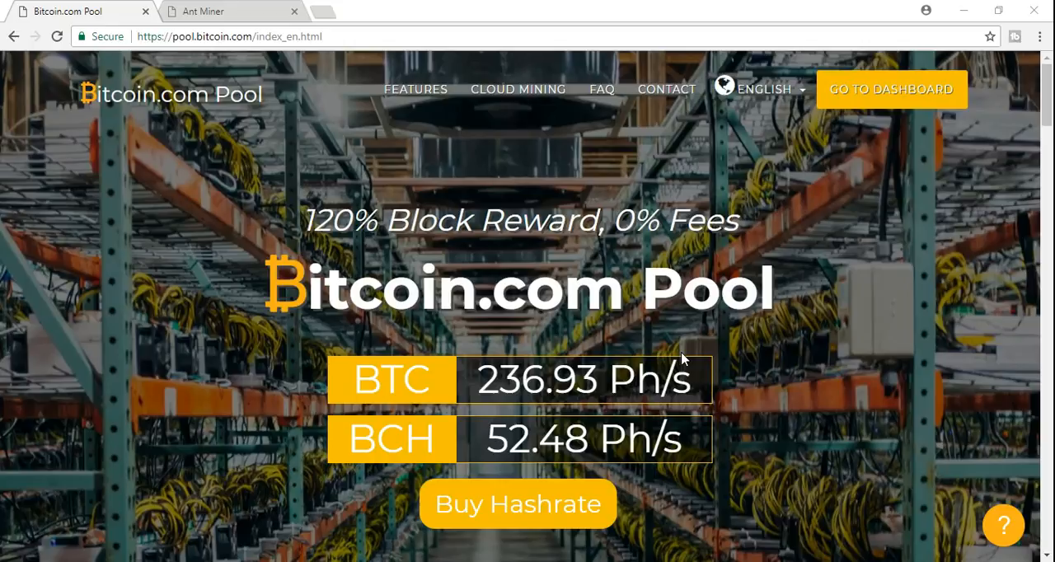
{"action": "mouse_move", "coordinate": [588, 270]}
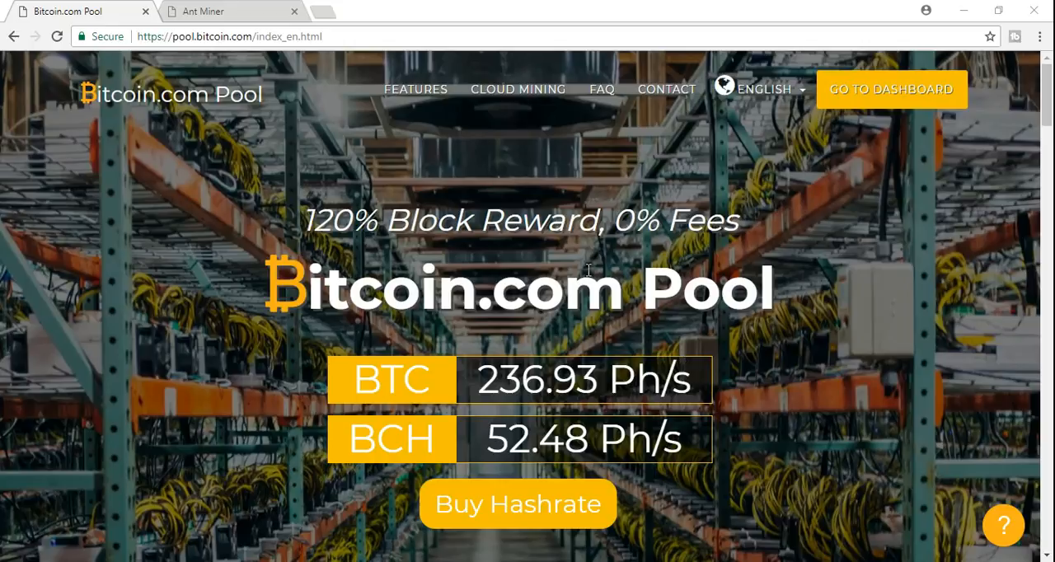
{"action": "mouse_move", "coordinate": [835, 156]}
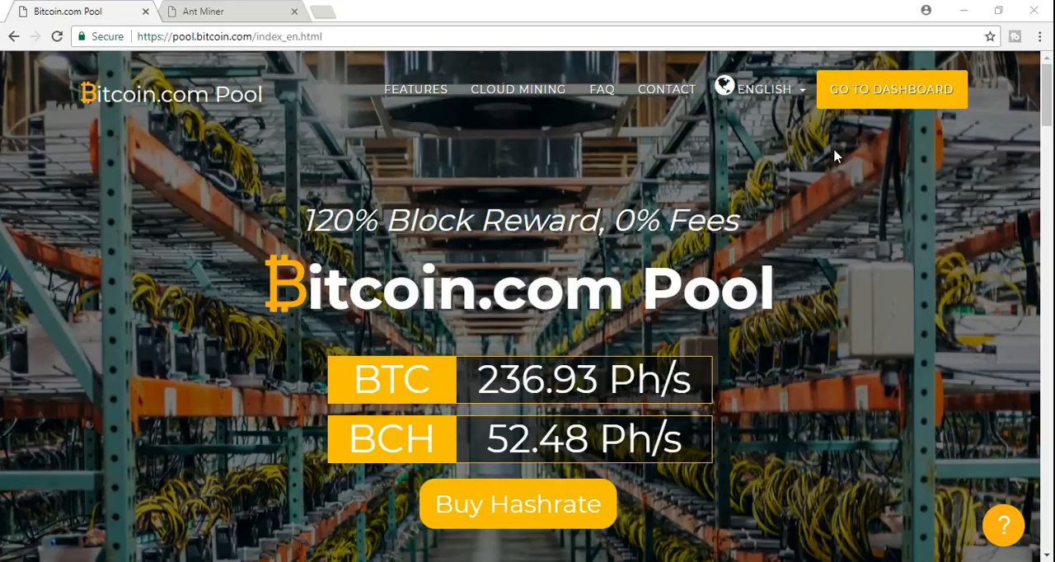
Step: Open the account dashboard with GO TO DASHBOARD from the pool homepage header
{"action": "left_click", "coordinate": [891, 89]}
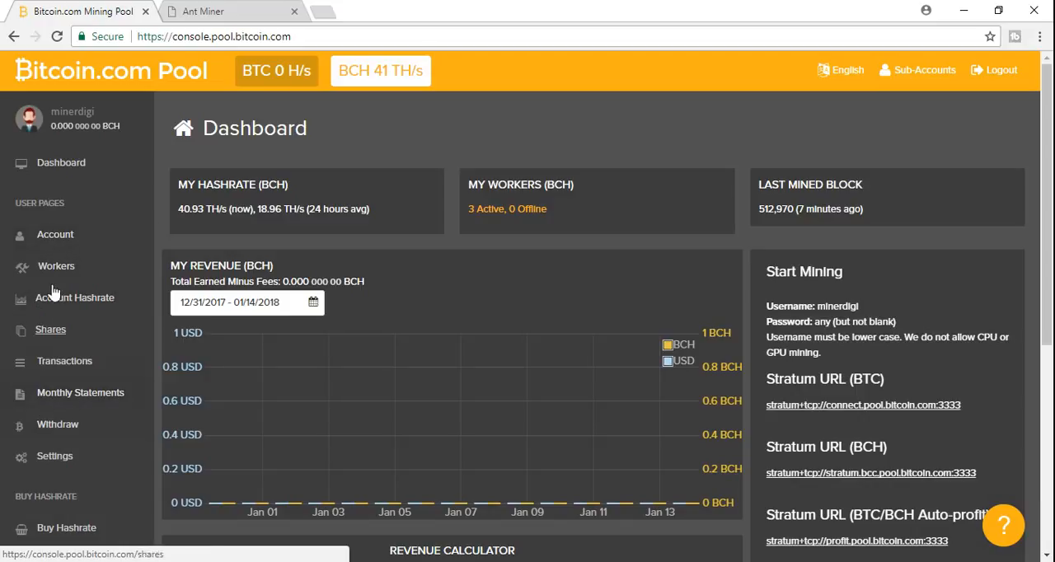
{"action": "mouse_move", "coordinate": [61, 162]}
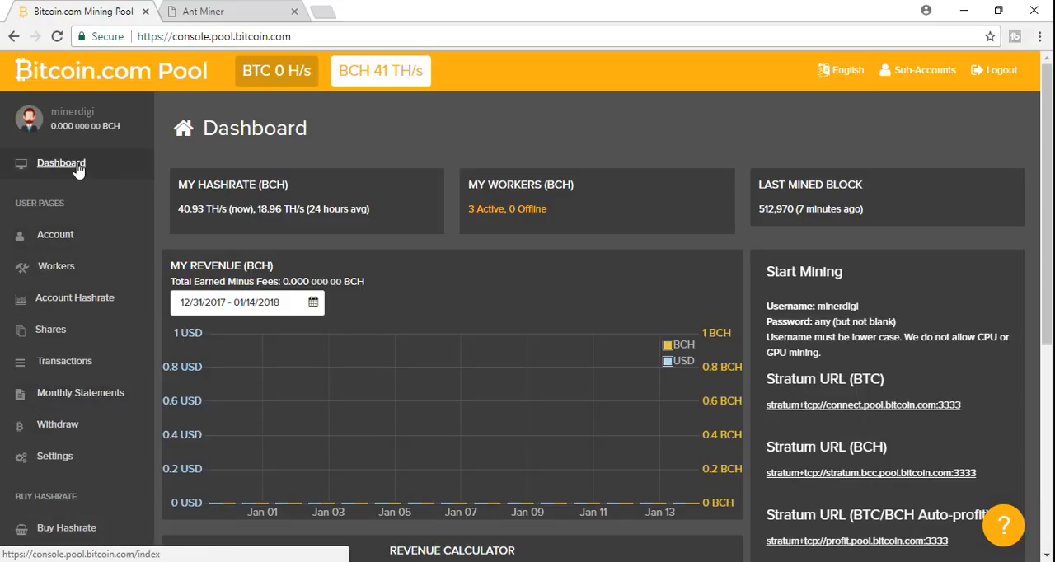
{"action": "mouse_move", "coordinate": [78, 185]}
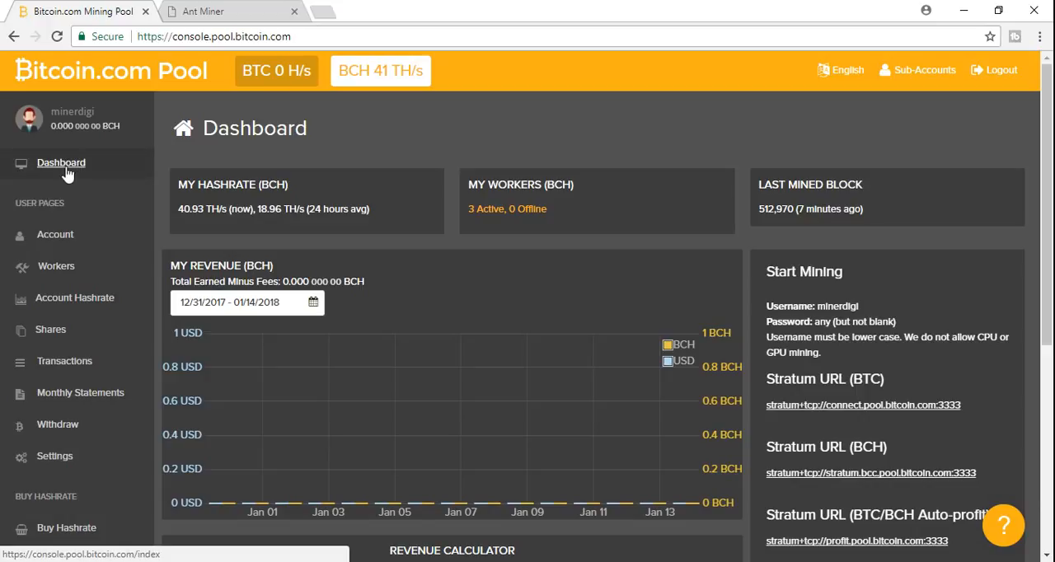
{"action": "mouse_move", "coordinate": [94, 112]}
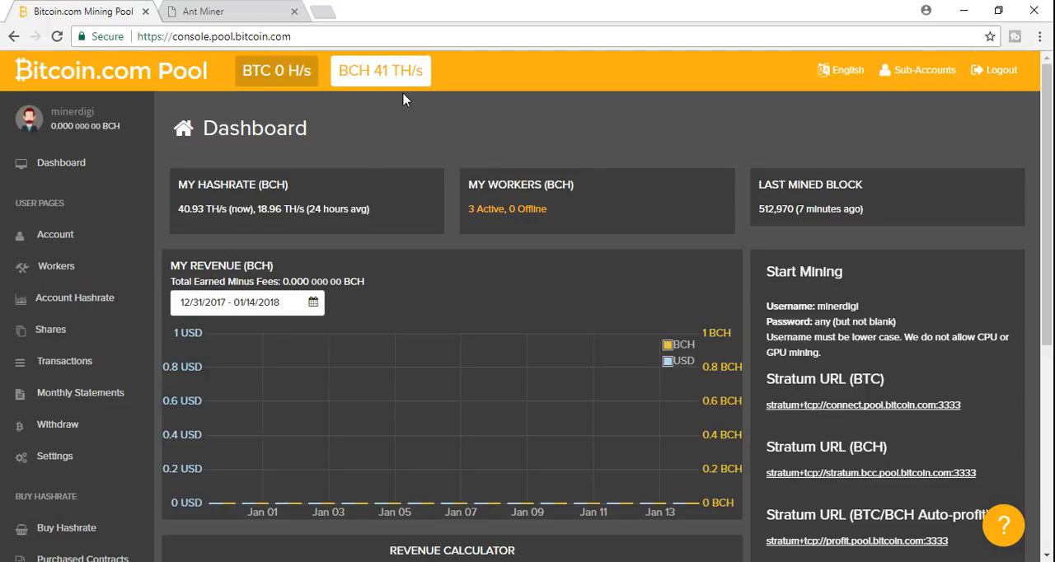
{"action": "mouse_move", "coordinate": [425, 141]}
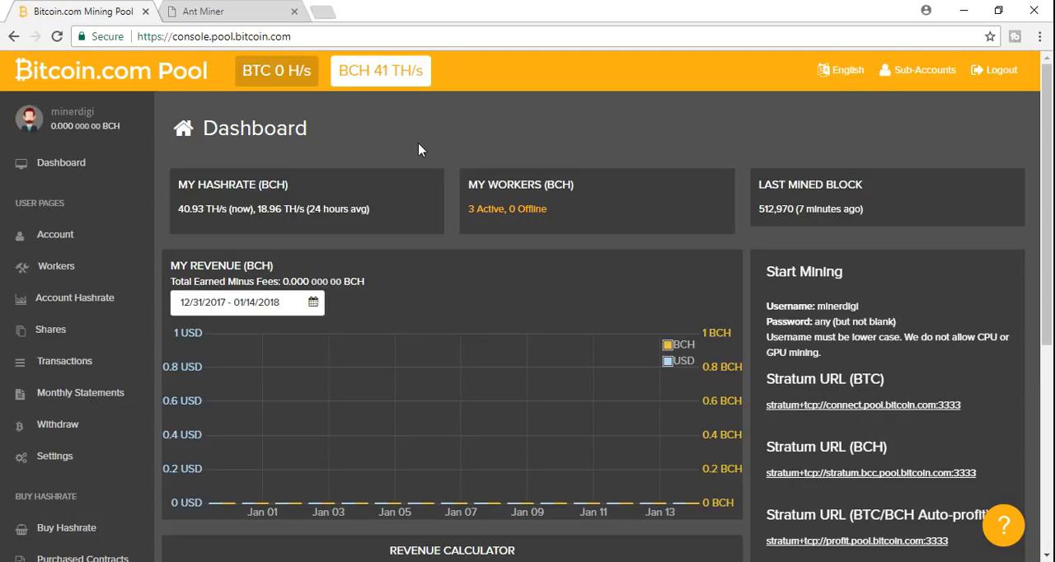
{"action": "mouse_move", "coordinate": [773, 272]}
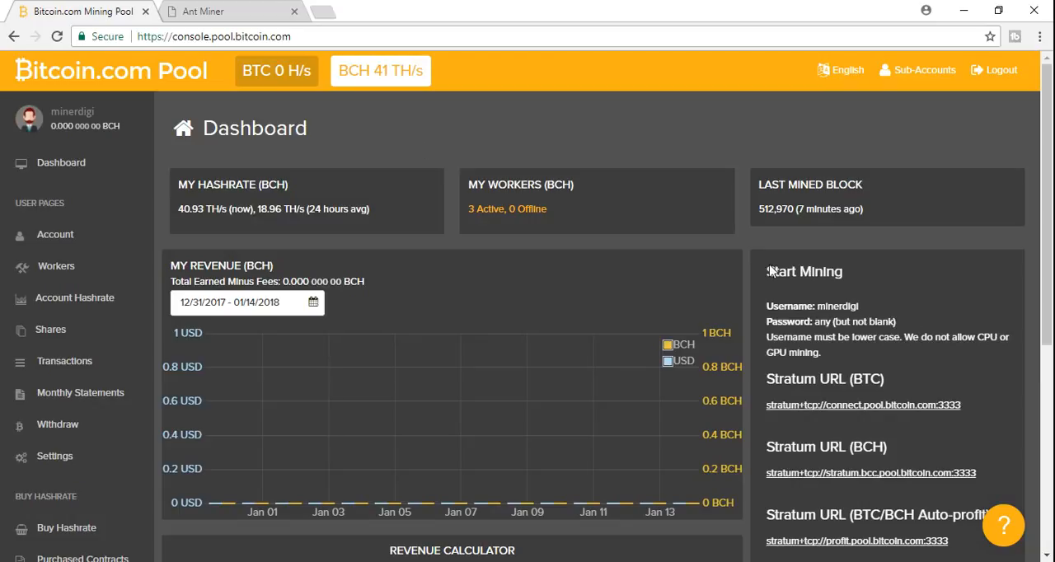
{"action": "mouse_move", "coordinate": [863, 321]}
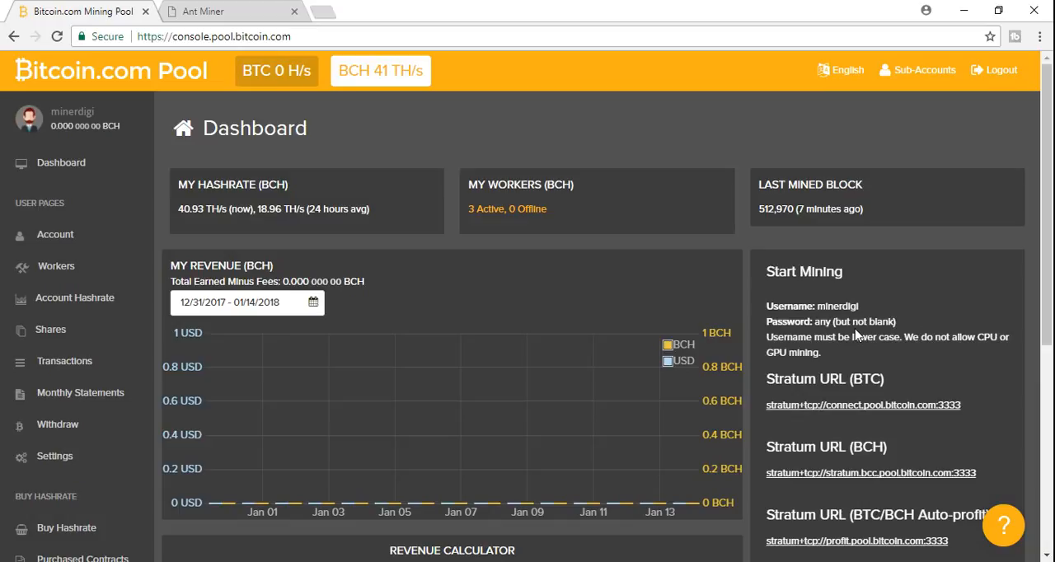
{"action": "mouse_move", "coordinate": [829, 353]}
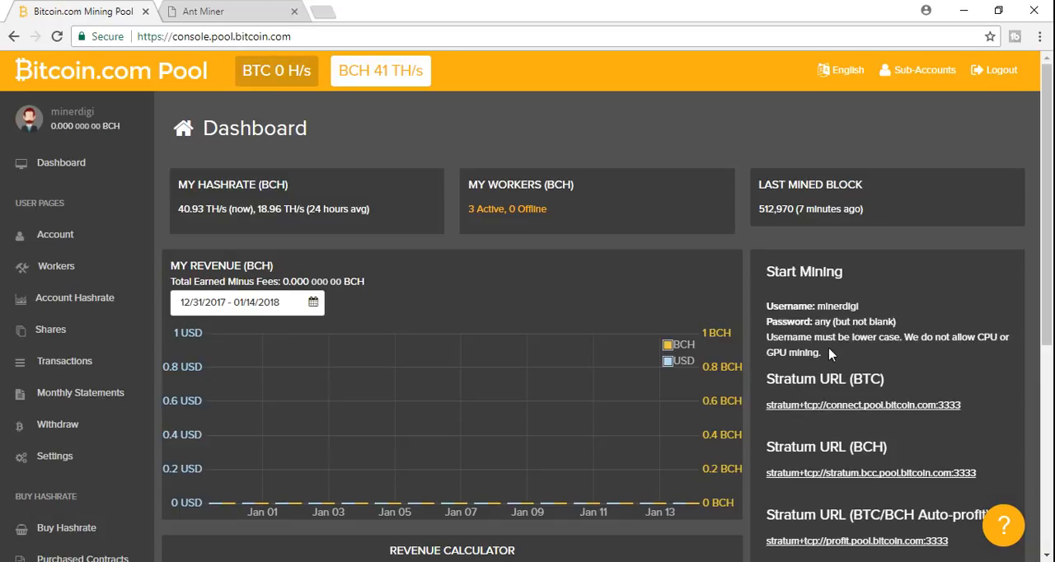
{"action": "mouse_move", "coordinate": [910, 337]}
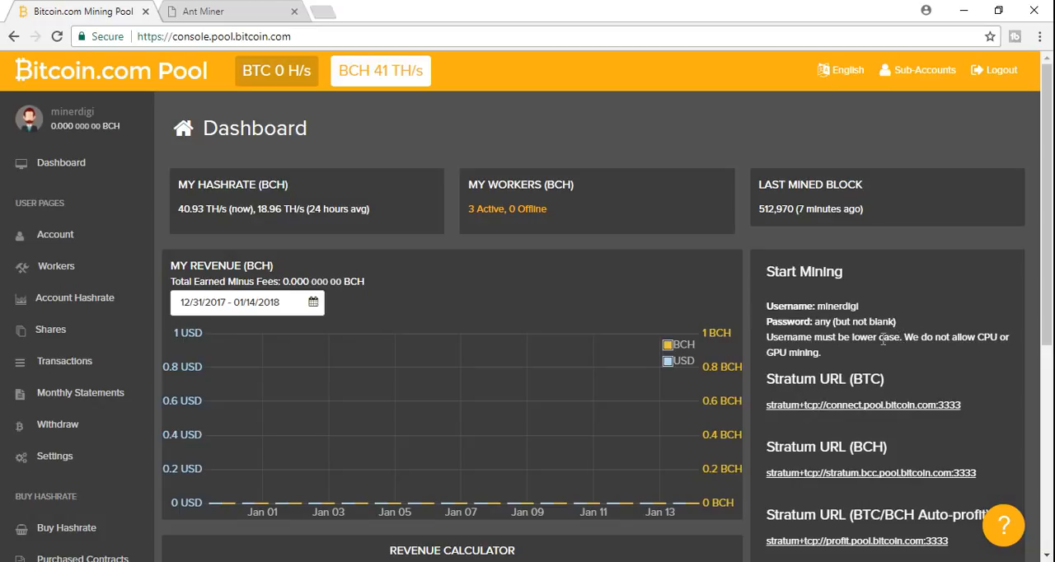
{"action": "mouse_move", "coordinate": [824, 403]}
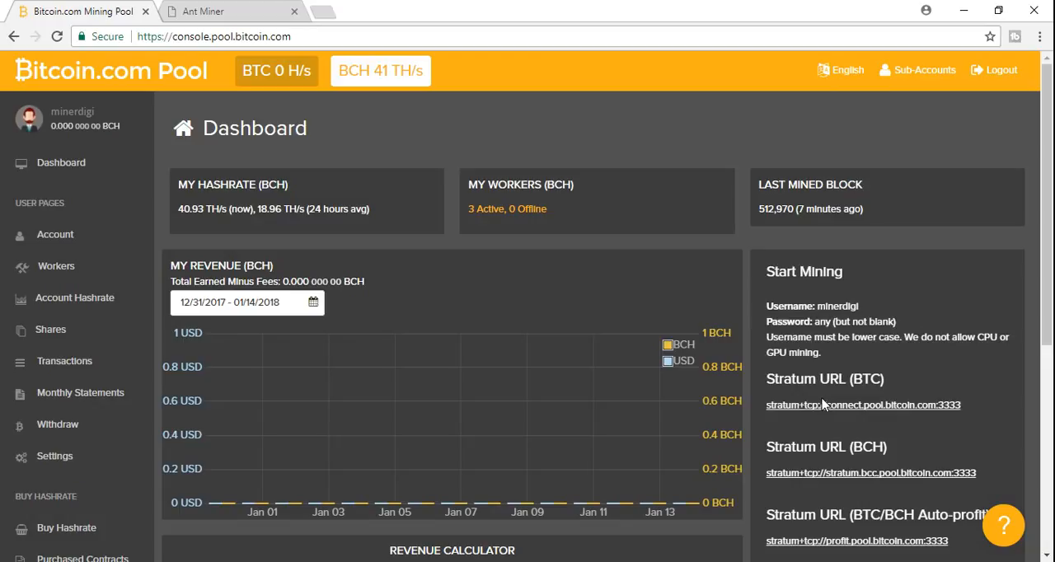
{"action": "mouse_move", "coordinate": [793, 408]}
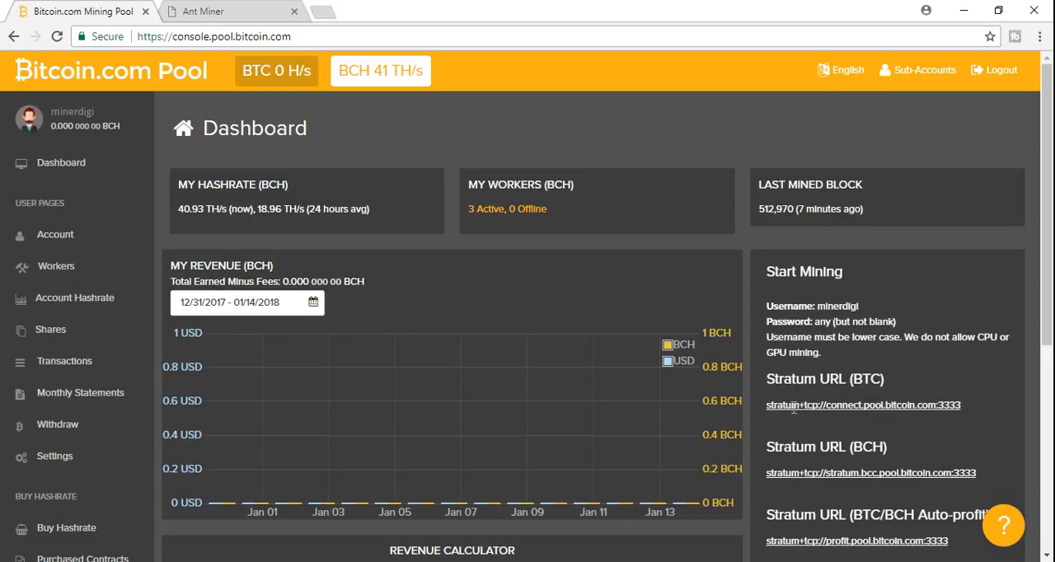
{"action": "mouse_move", "coordinate": [767, 413]}
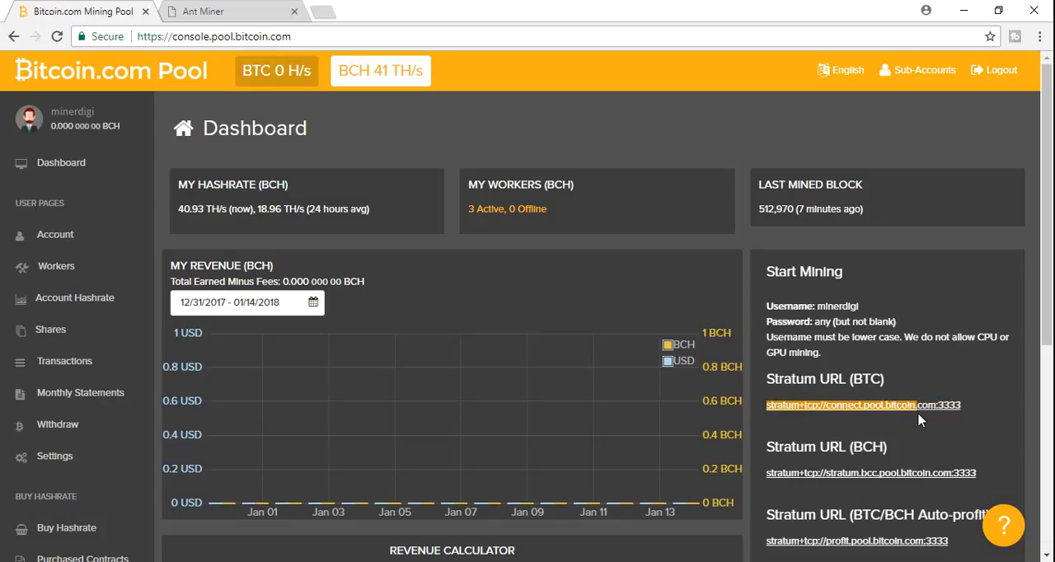
{"action": "mouse_move", "coordinate": [765, 478]}
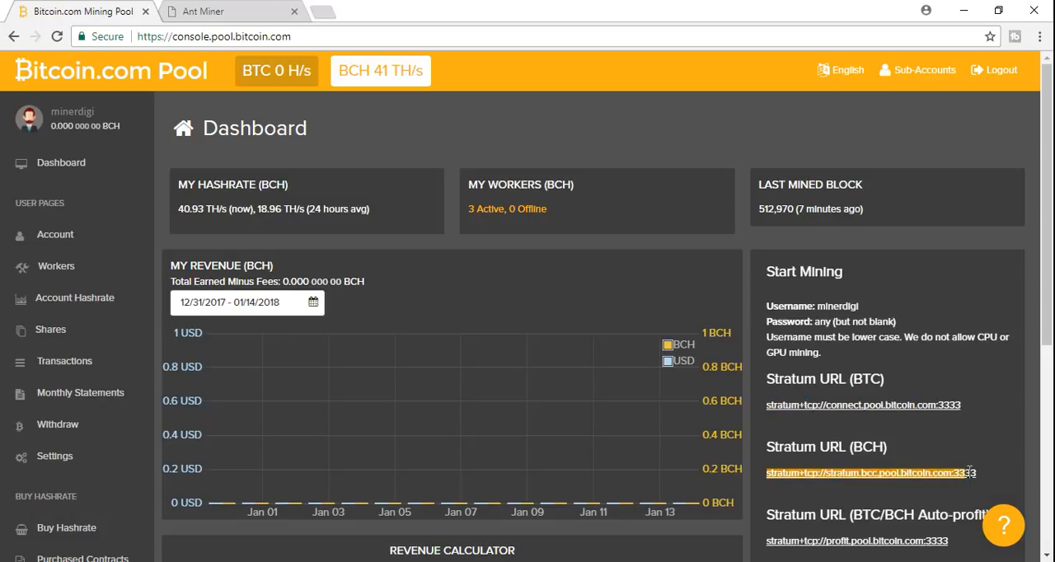
Step: Scroll the dashboard down to the Start Mining panel showing the BCH stratum URL
{"action": "scroll", "scroll_direction": "down", "scroll_amount": 3}
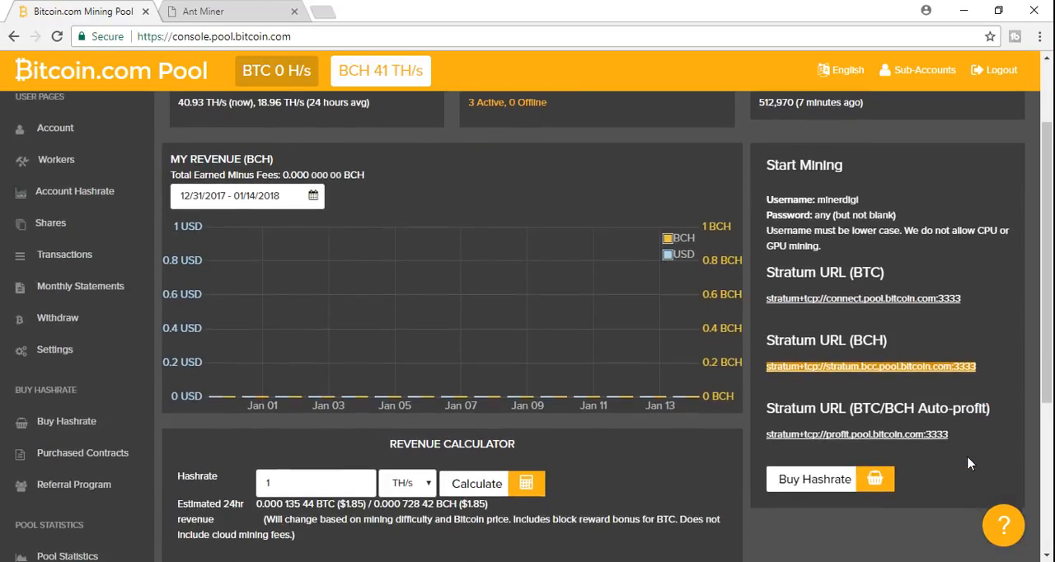
{"action": "scroll", "scroll_direction": "down", "scroll_amount": 3}
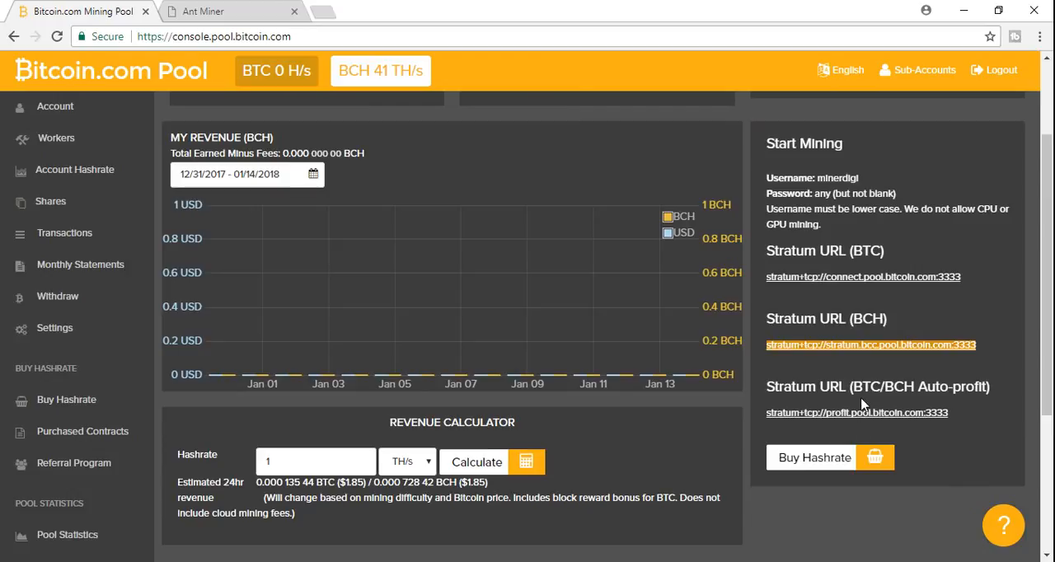
{"action": "mouse_move", "coordinate": [851, 427]}
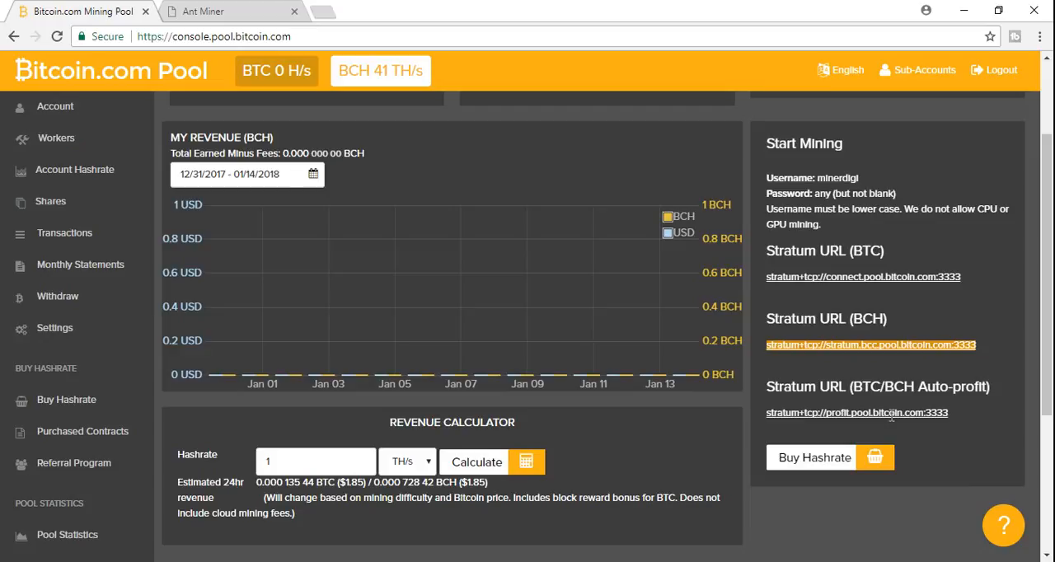
{"action": "mouse_move", "coordinate": [762, 360]}
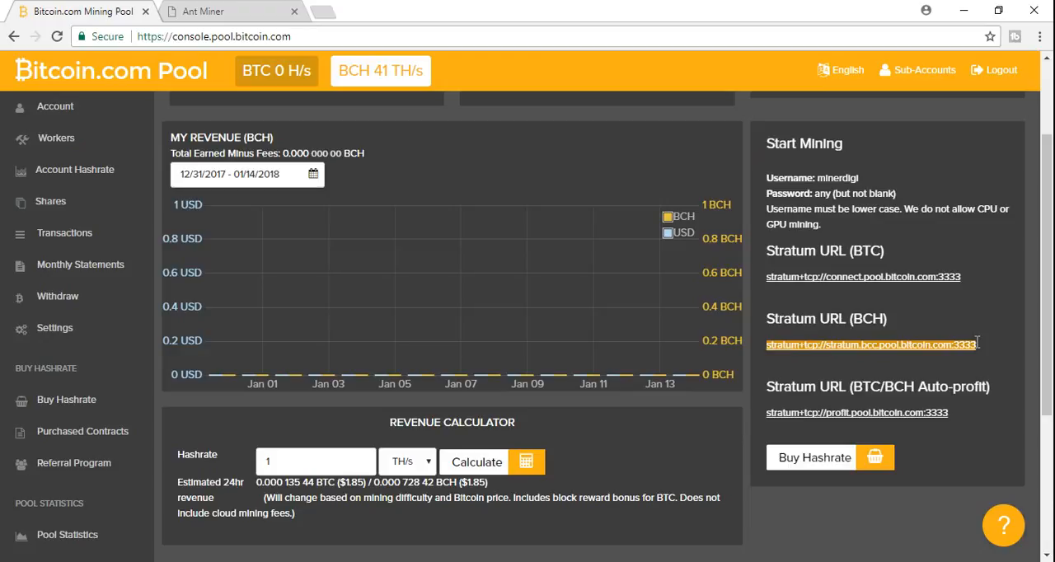
{"action": "mouse_move", "coordinate": [956, 272]}
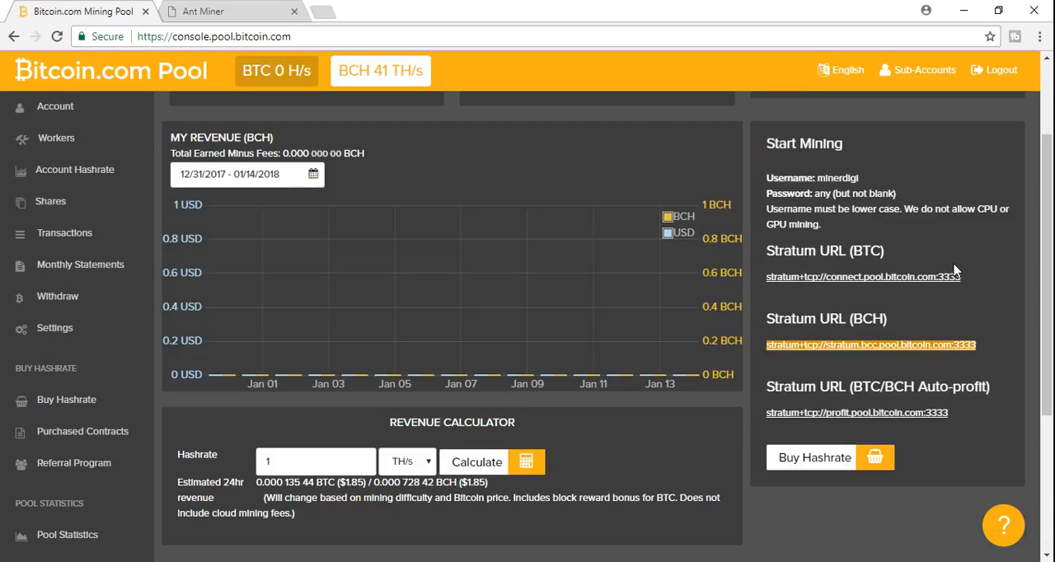
{"action": "mouse_move", "coordinate": [226, 11]}
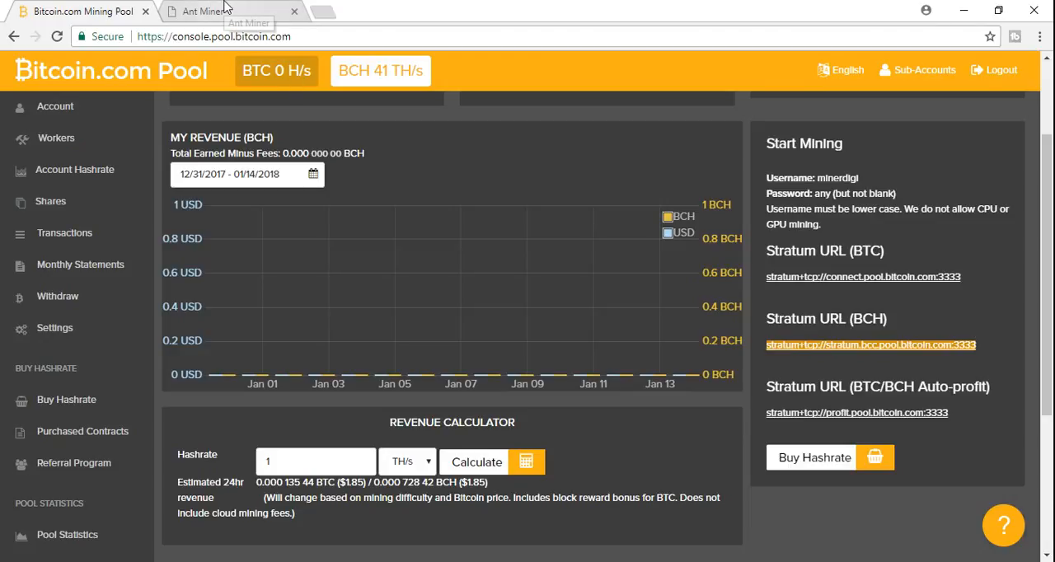
Step: Confirm all three pools are alive in Miner Status, then return to Miner Configuration
{"action": "left_click", "coordinate": [230, 11]}
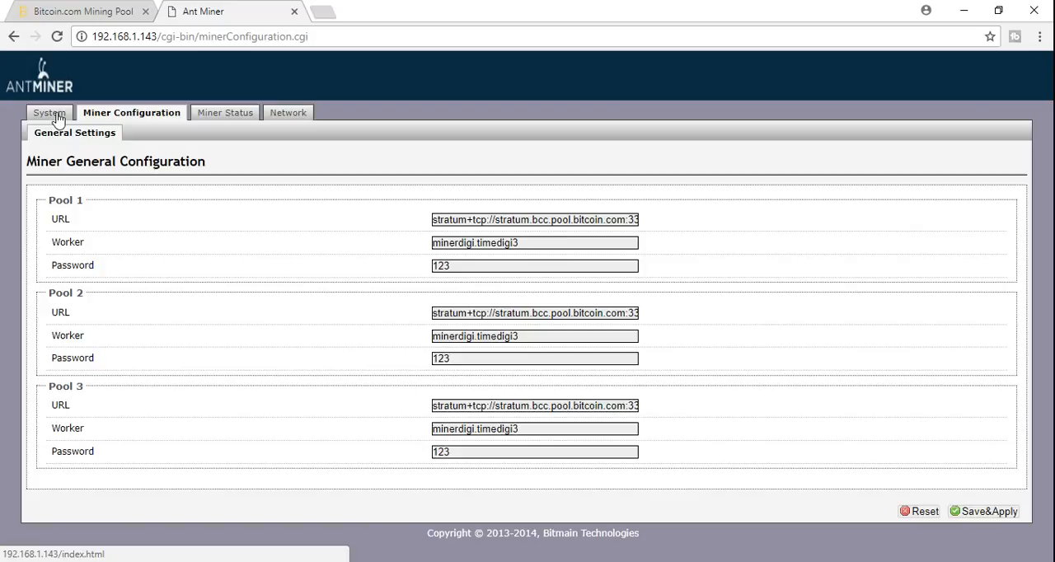
{"action": "left_click", "coordinate": [49, 113]}
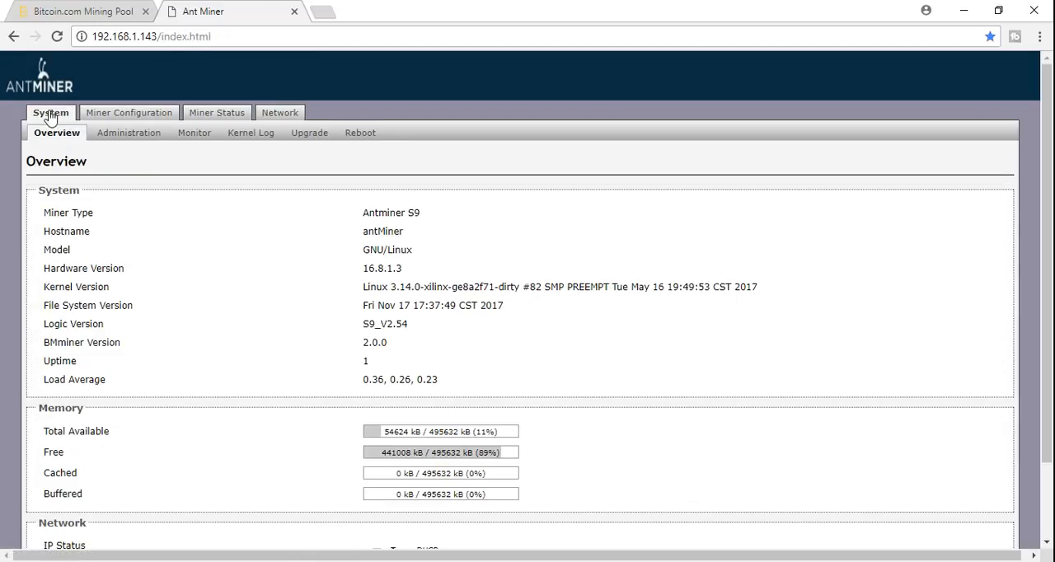
{"action": "mouse_move", "coordinate": [216, 112]}
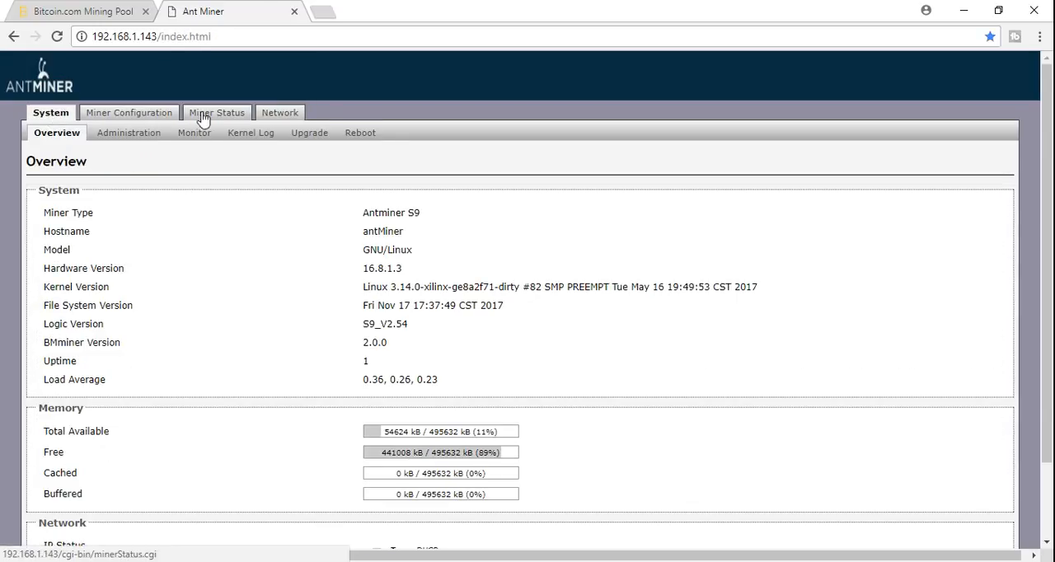
{"action": "left_click", "coordinate": [216, 112]}
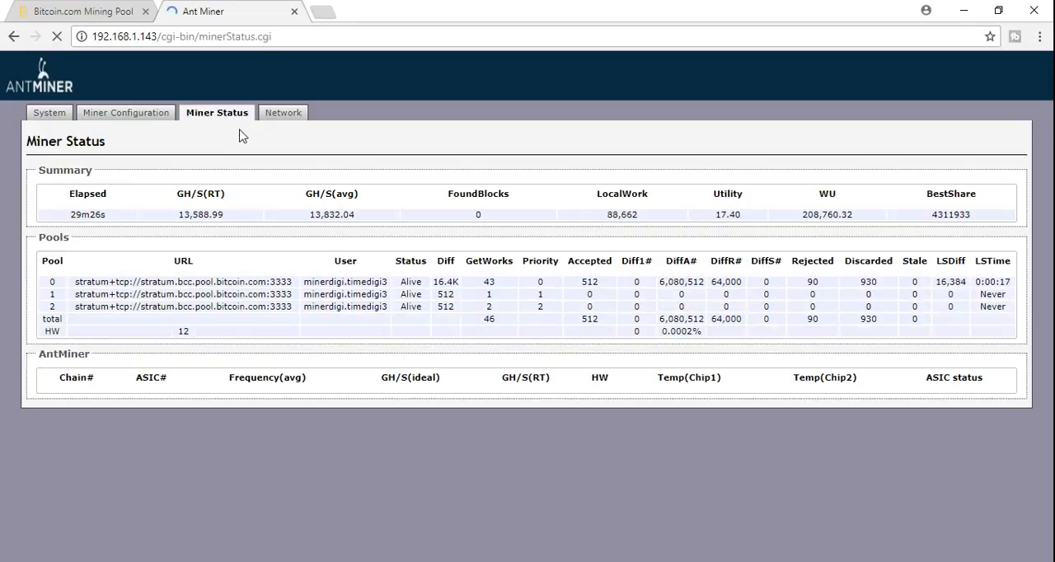
{"action": "left_click", "coordinate": [126, 113]}
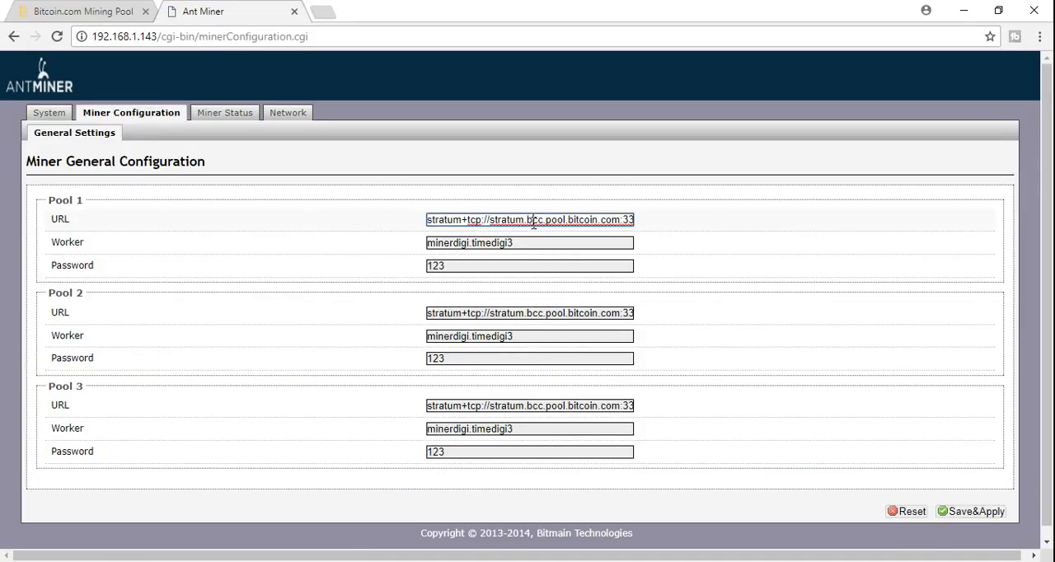
Step: Replace the Pool 1 URL with the BCH stratum address on port 3333 and Save&Apply
{"action": "triple_click", "coordinate": [529, 219]}
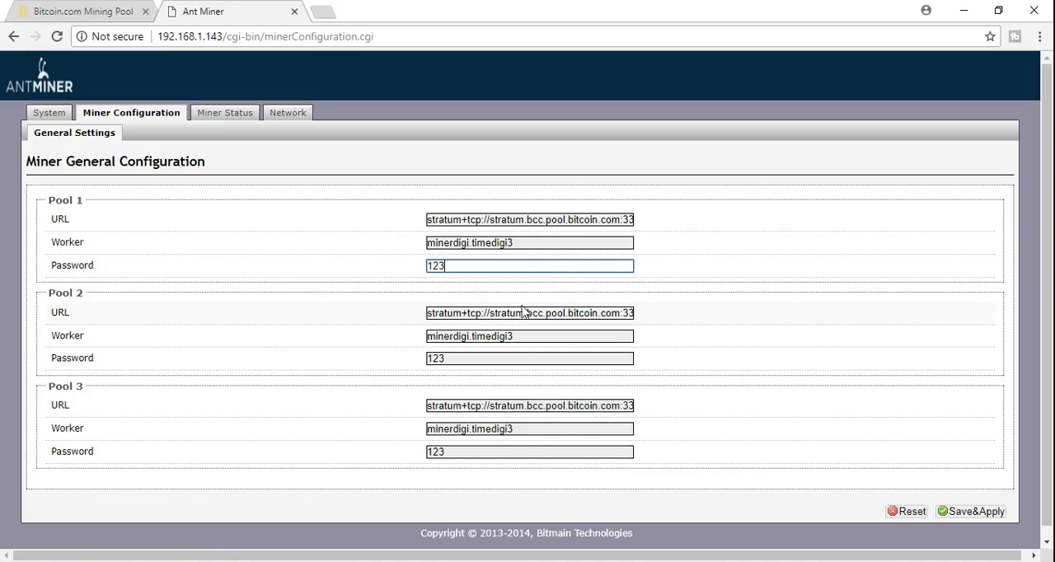
{"action": "mouse_move", "coordinate": [482, 389]}
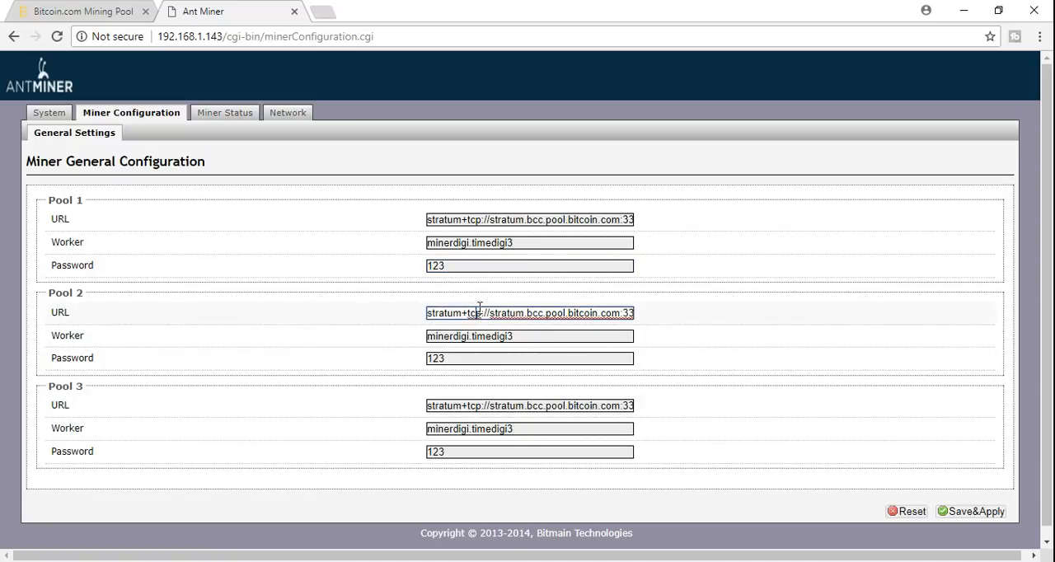
{"action": "type", "text": "33"}
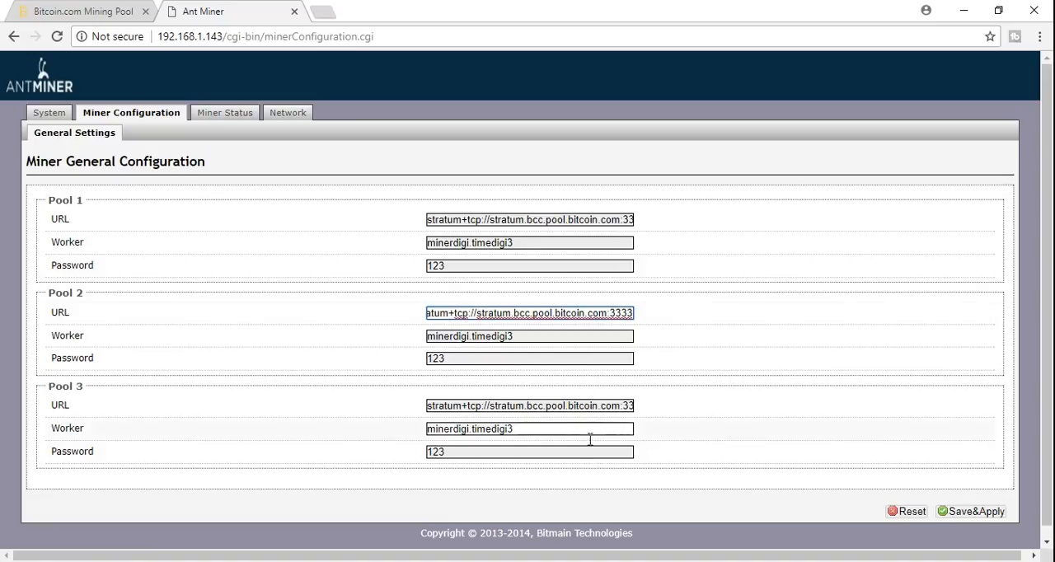
{"action": "mouse_move", "coordinate": [969, 506]}
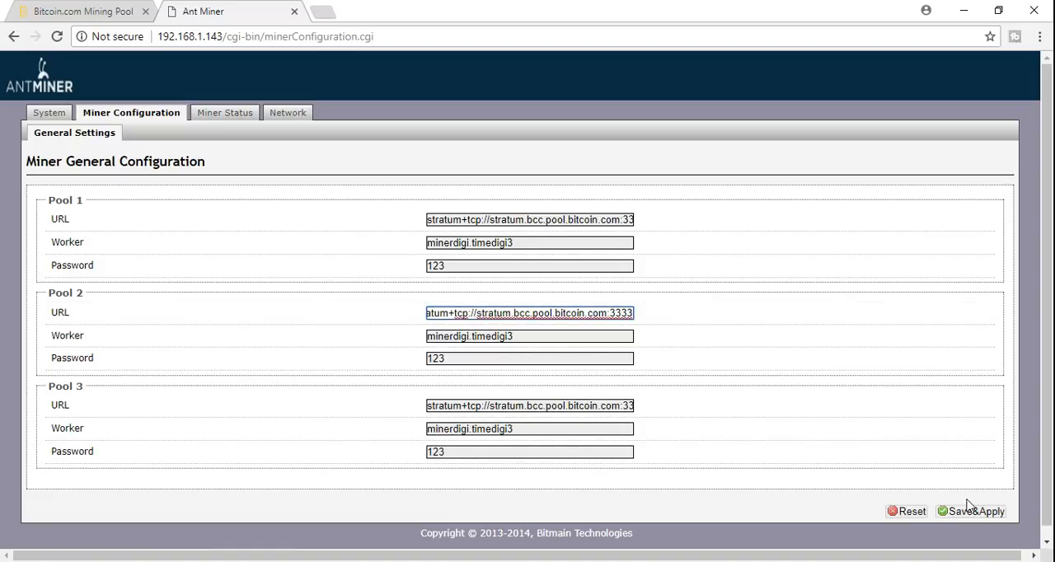
{"action": "mouse_move", "coordinate": [976, 511]}
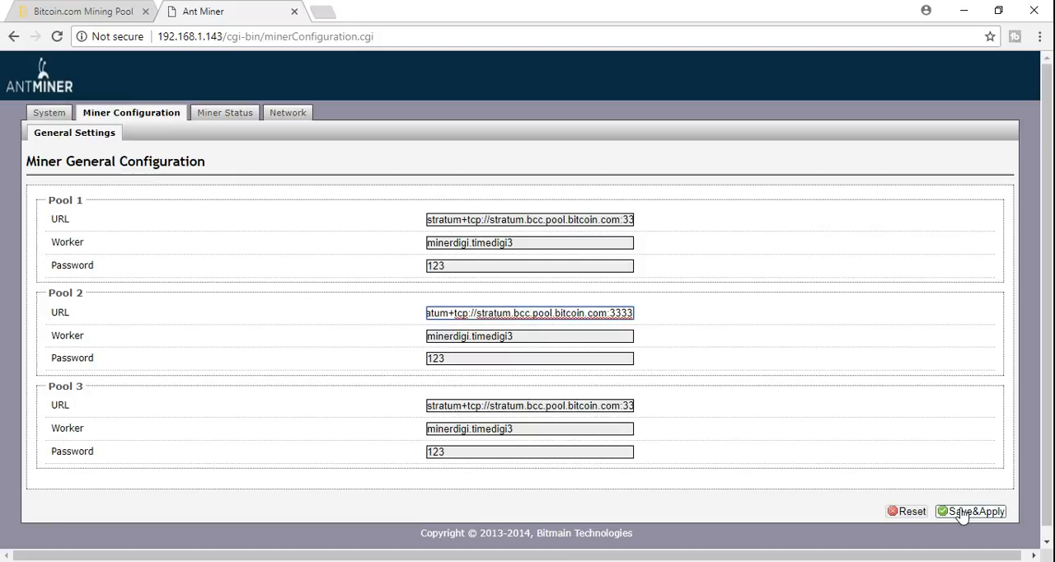
{"action": "left_click", "coordinate": [976, 511]}
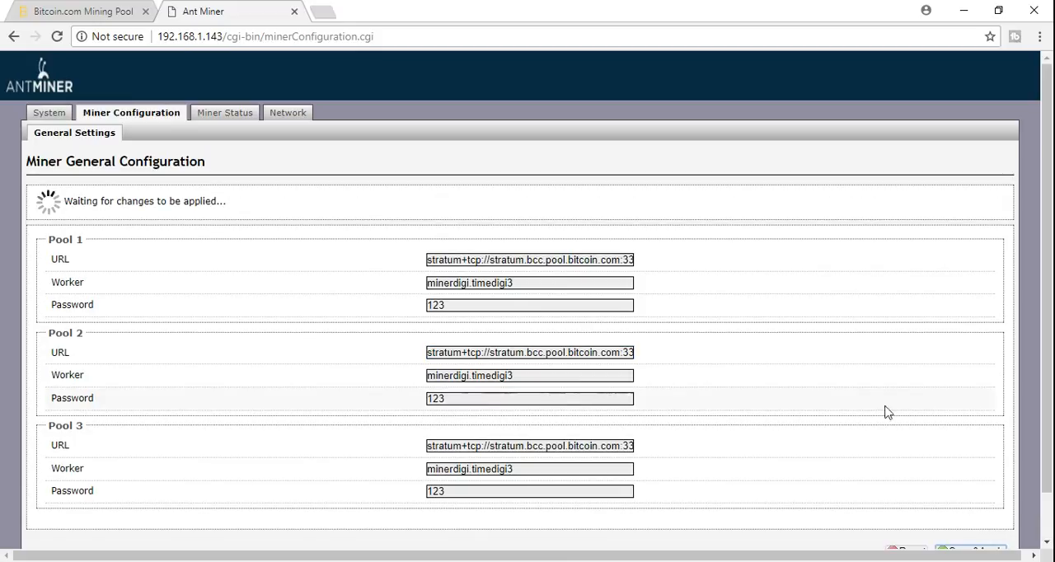
{"action": "mouse_move", "coordinate": [235, 204]}
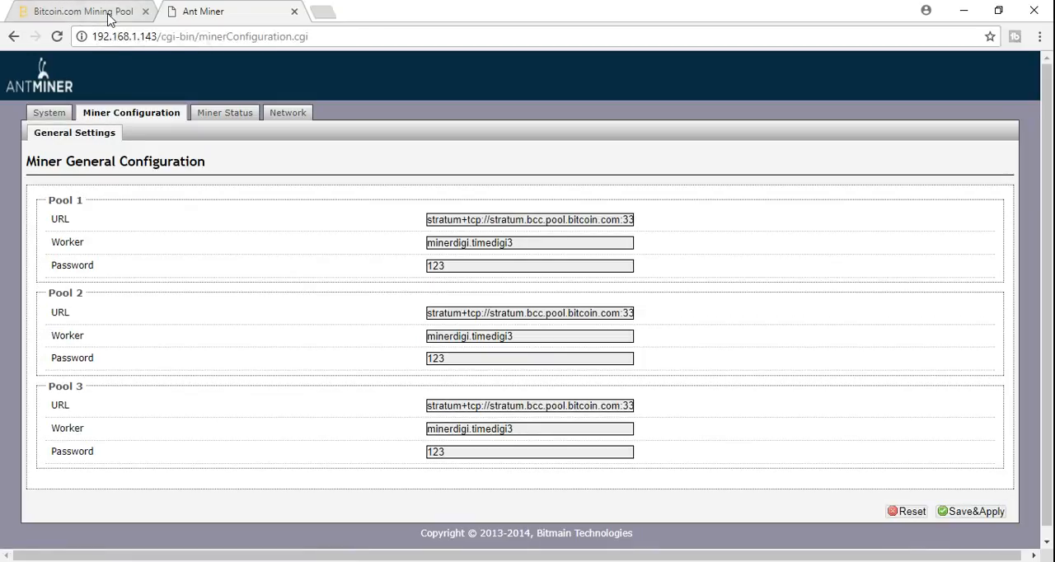
Step: Return to the pool dashboard to see 40.93 TH/s hashrate and 3 active workers
{"action": "left_click", "coordinate": [78, 11]}
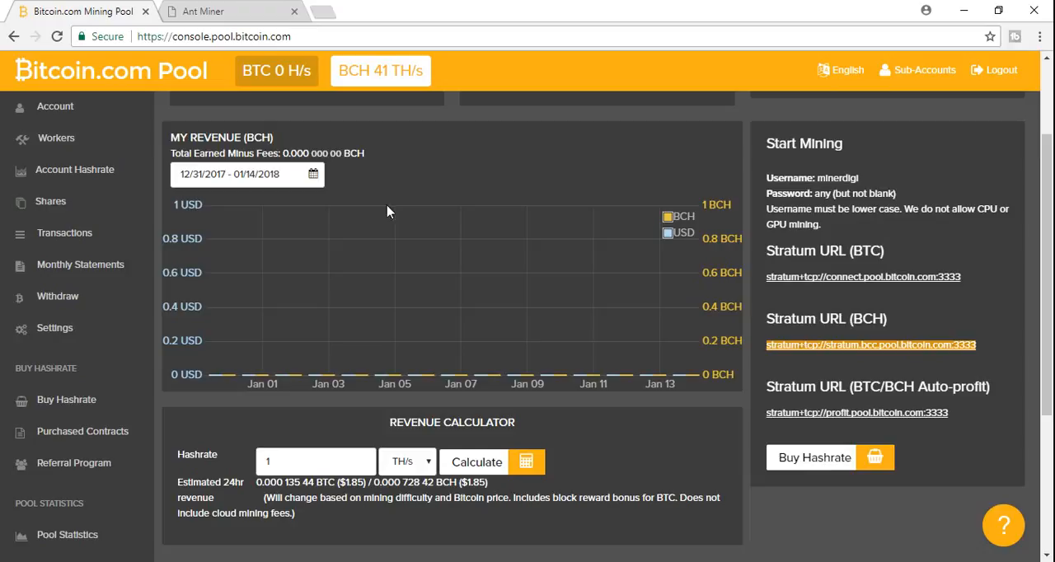
{"action": "scroll", "scroll_direction": "up", "scroll_amount": 3}
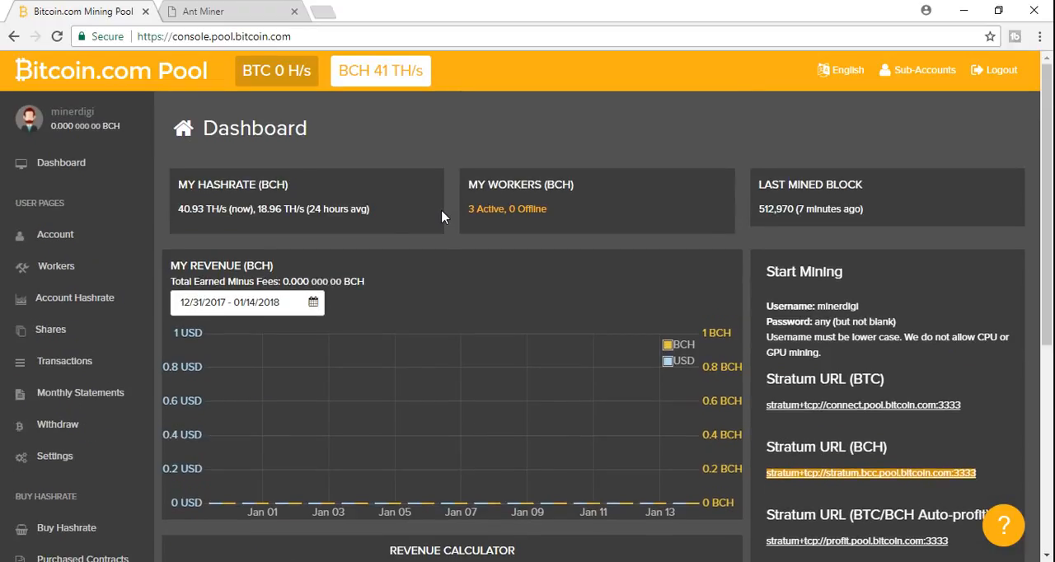